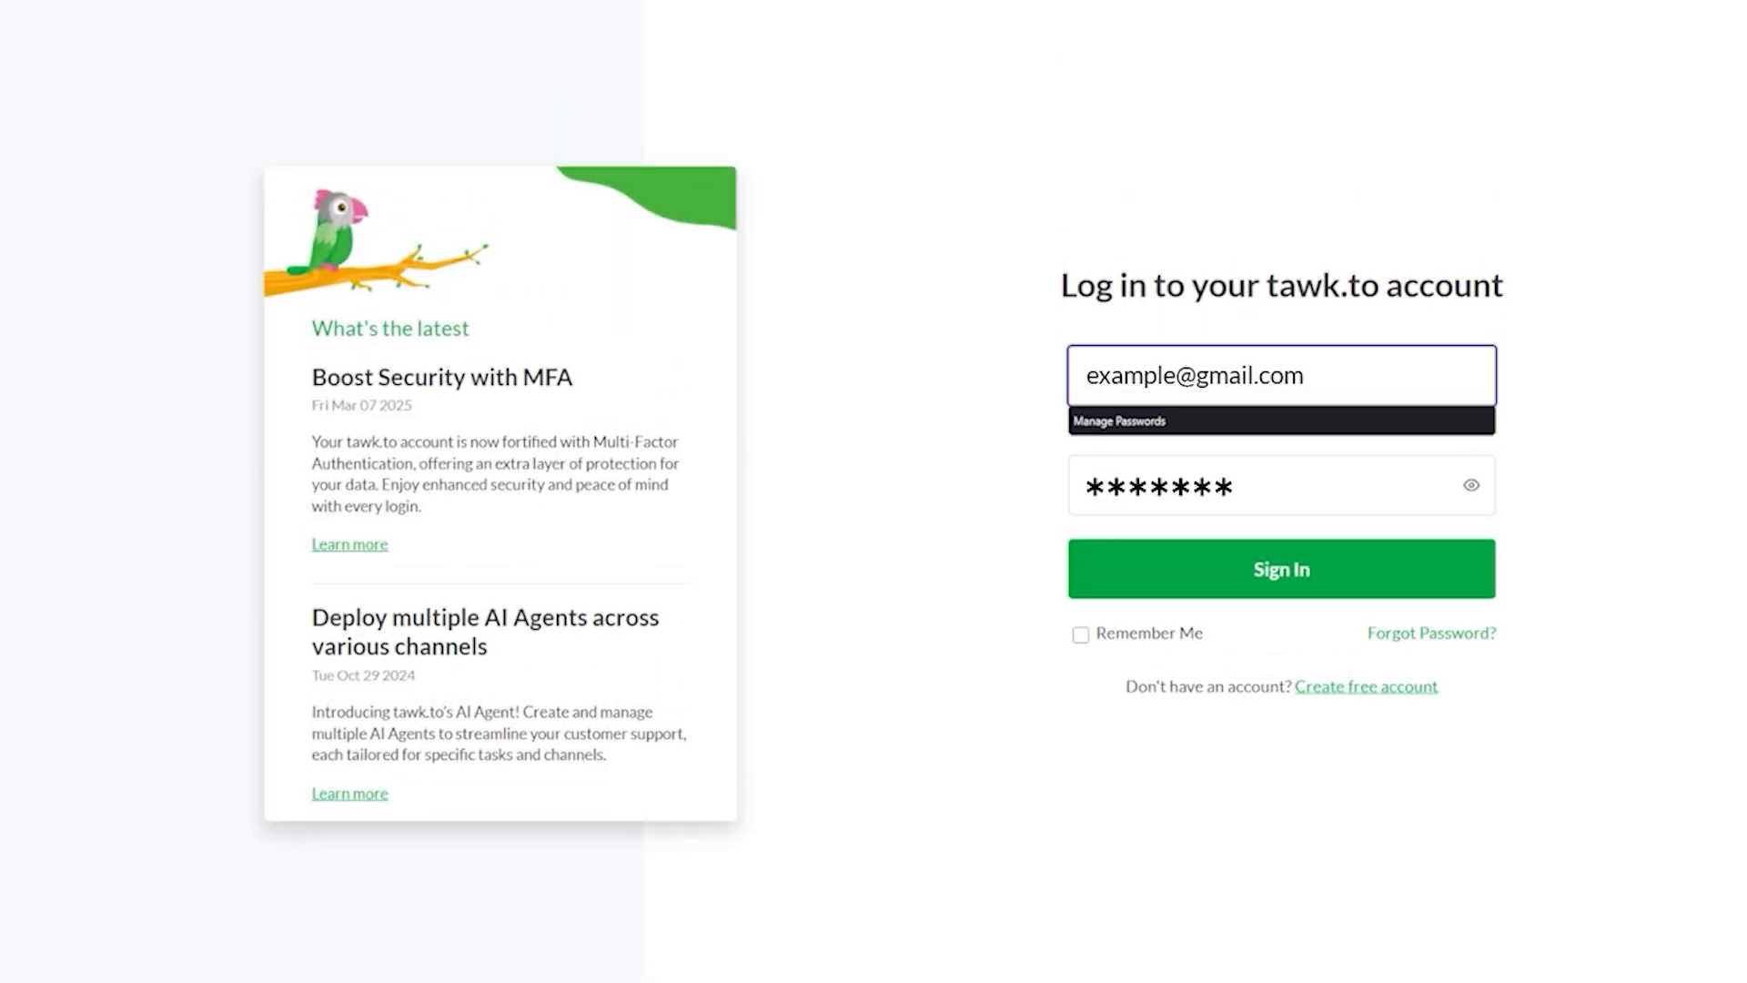
Sign in to the tawk.to account to load the visitors and chats dashboard
left_click(1280, 568)
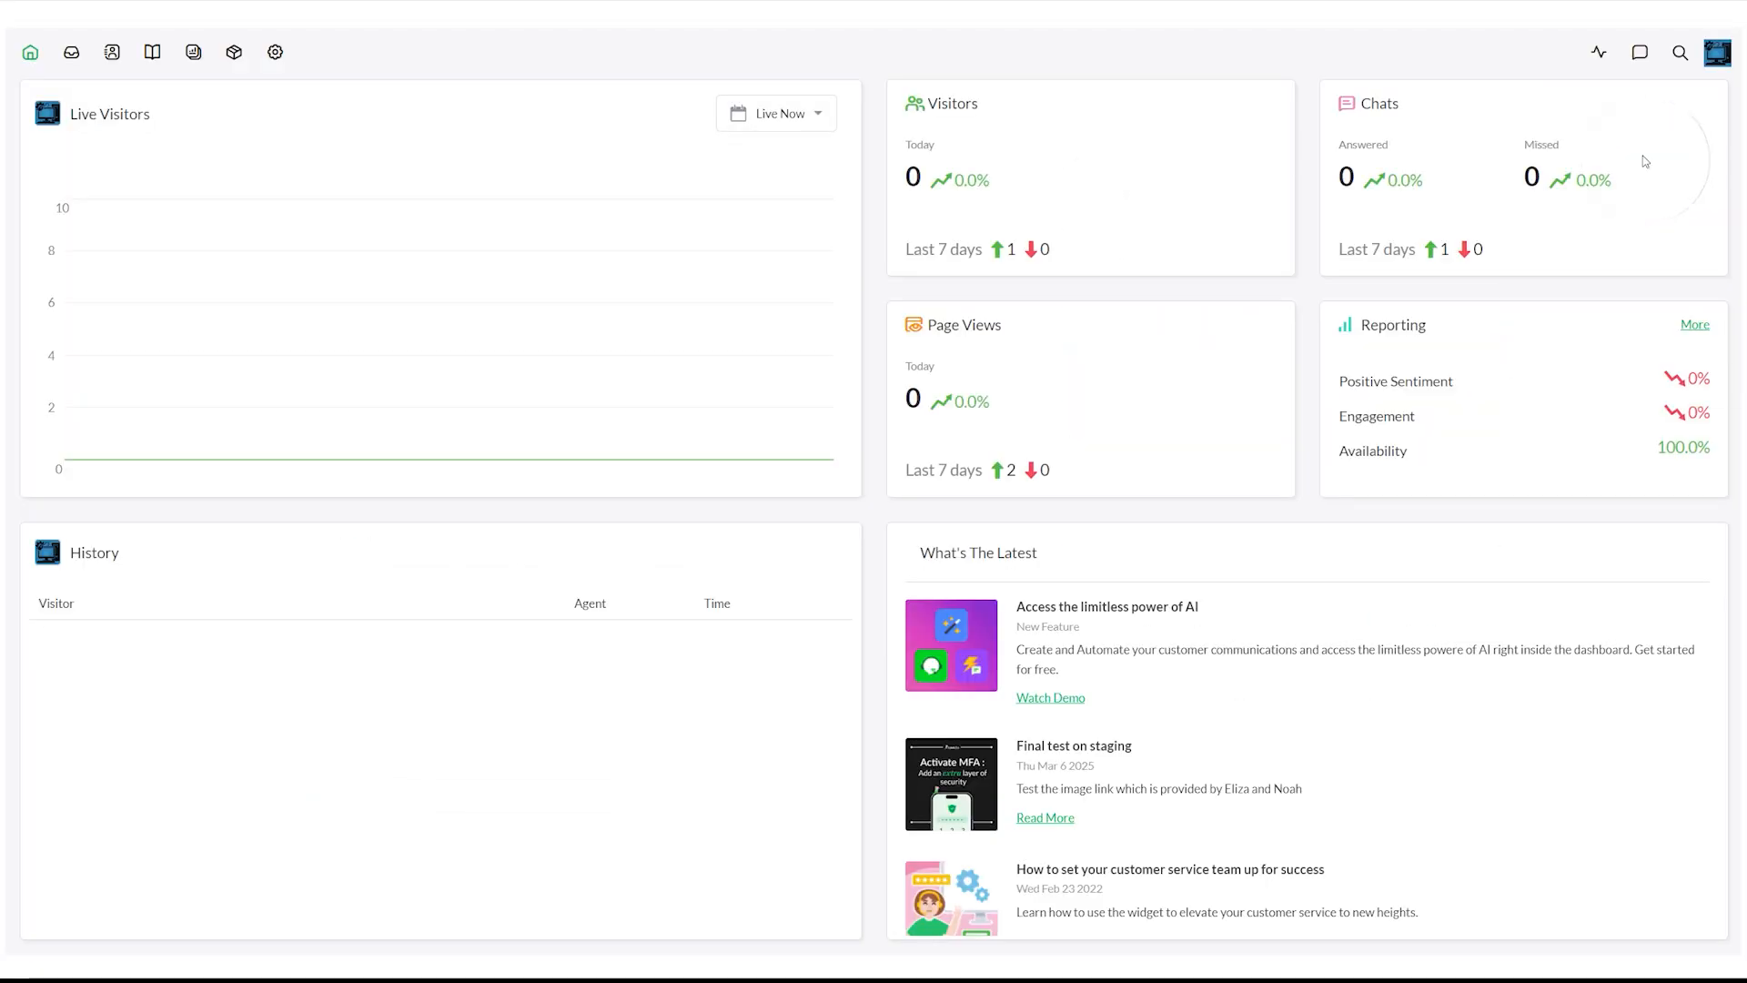
mouse_move(274, 52)
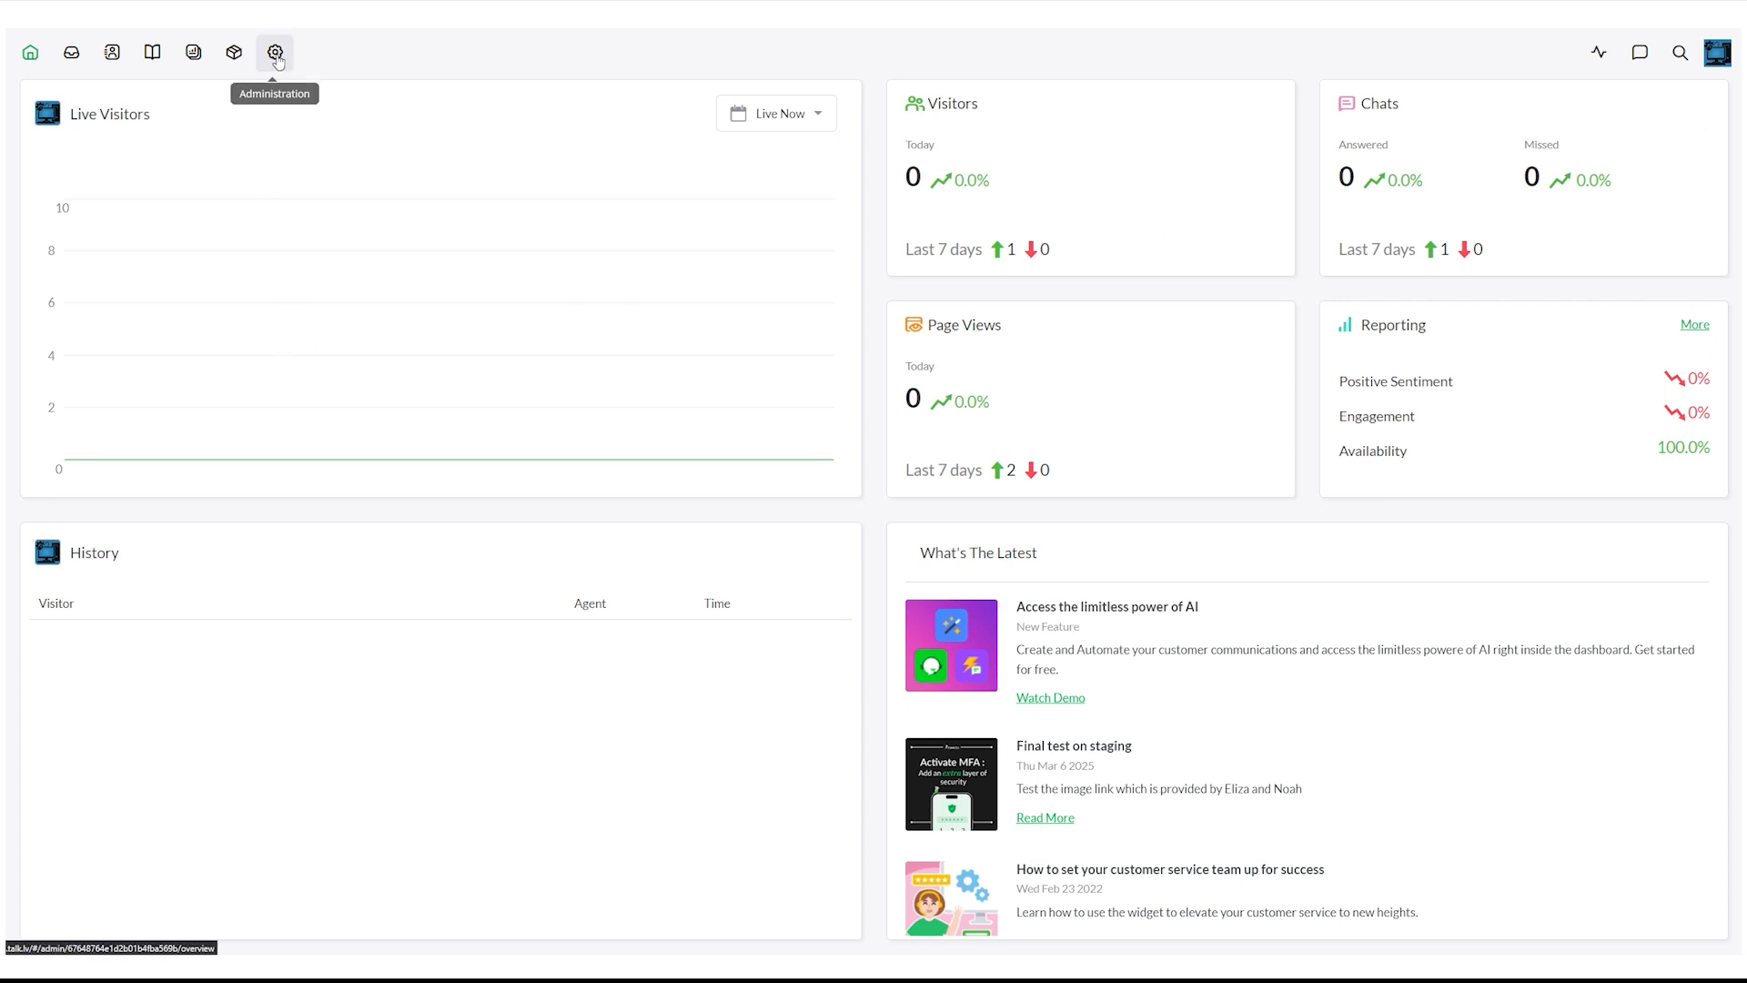
Go to Administration and open the Chat Widget page for 'Computer hardware'
left_click(274, 53)
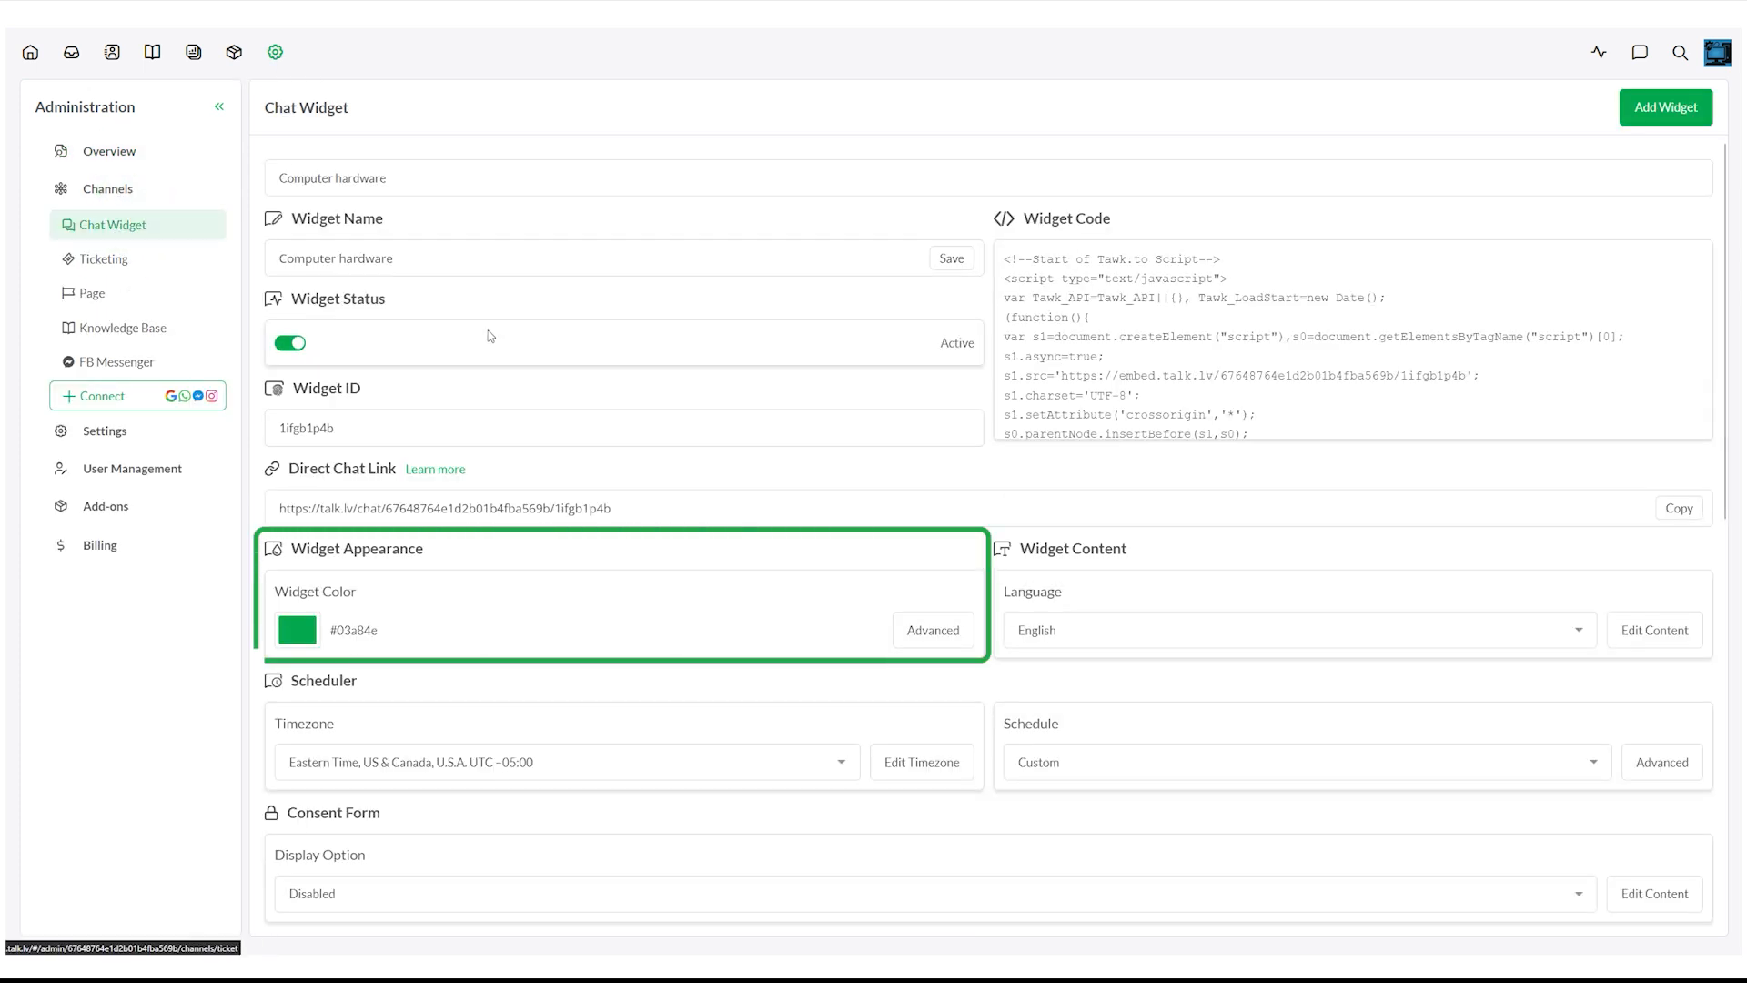
Set the widget's Minimized Status Text to 'G'day World!'
left_click(933, 630)
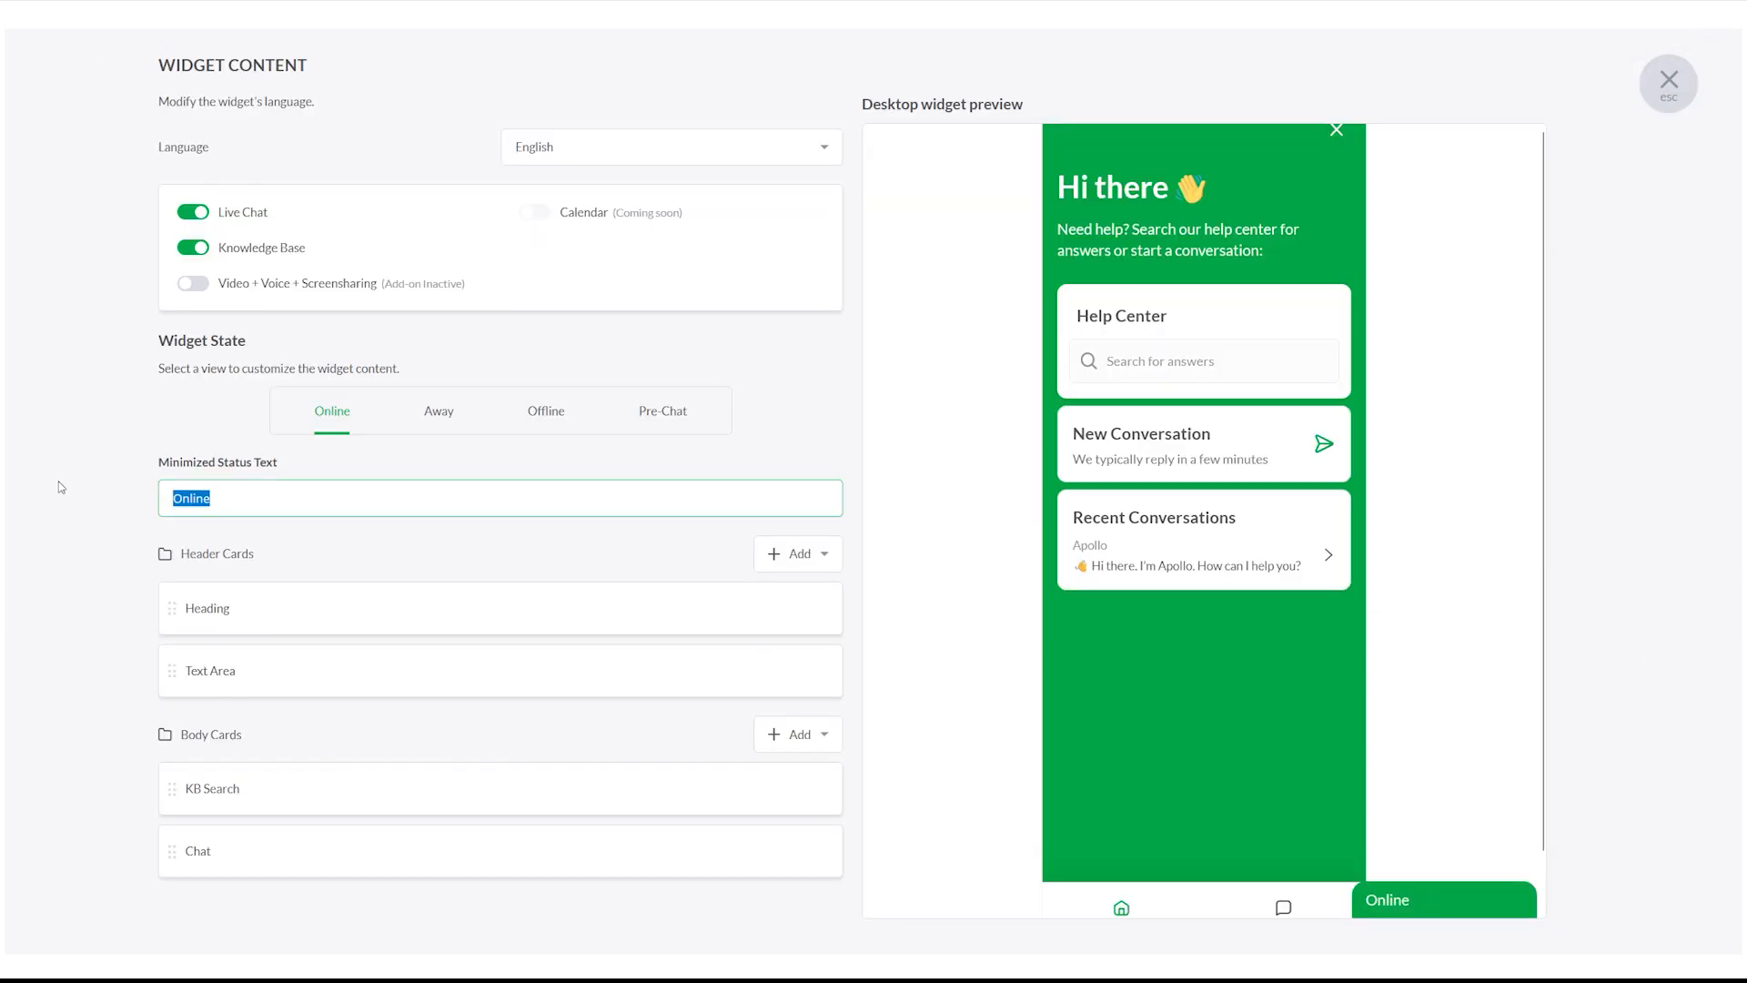
type("G'day World!")
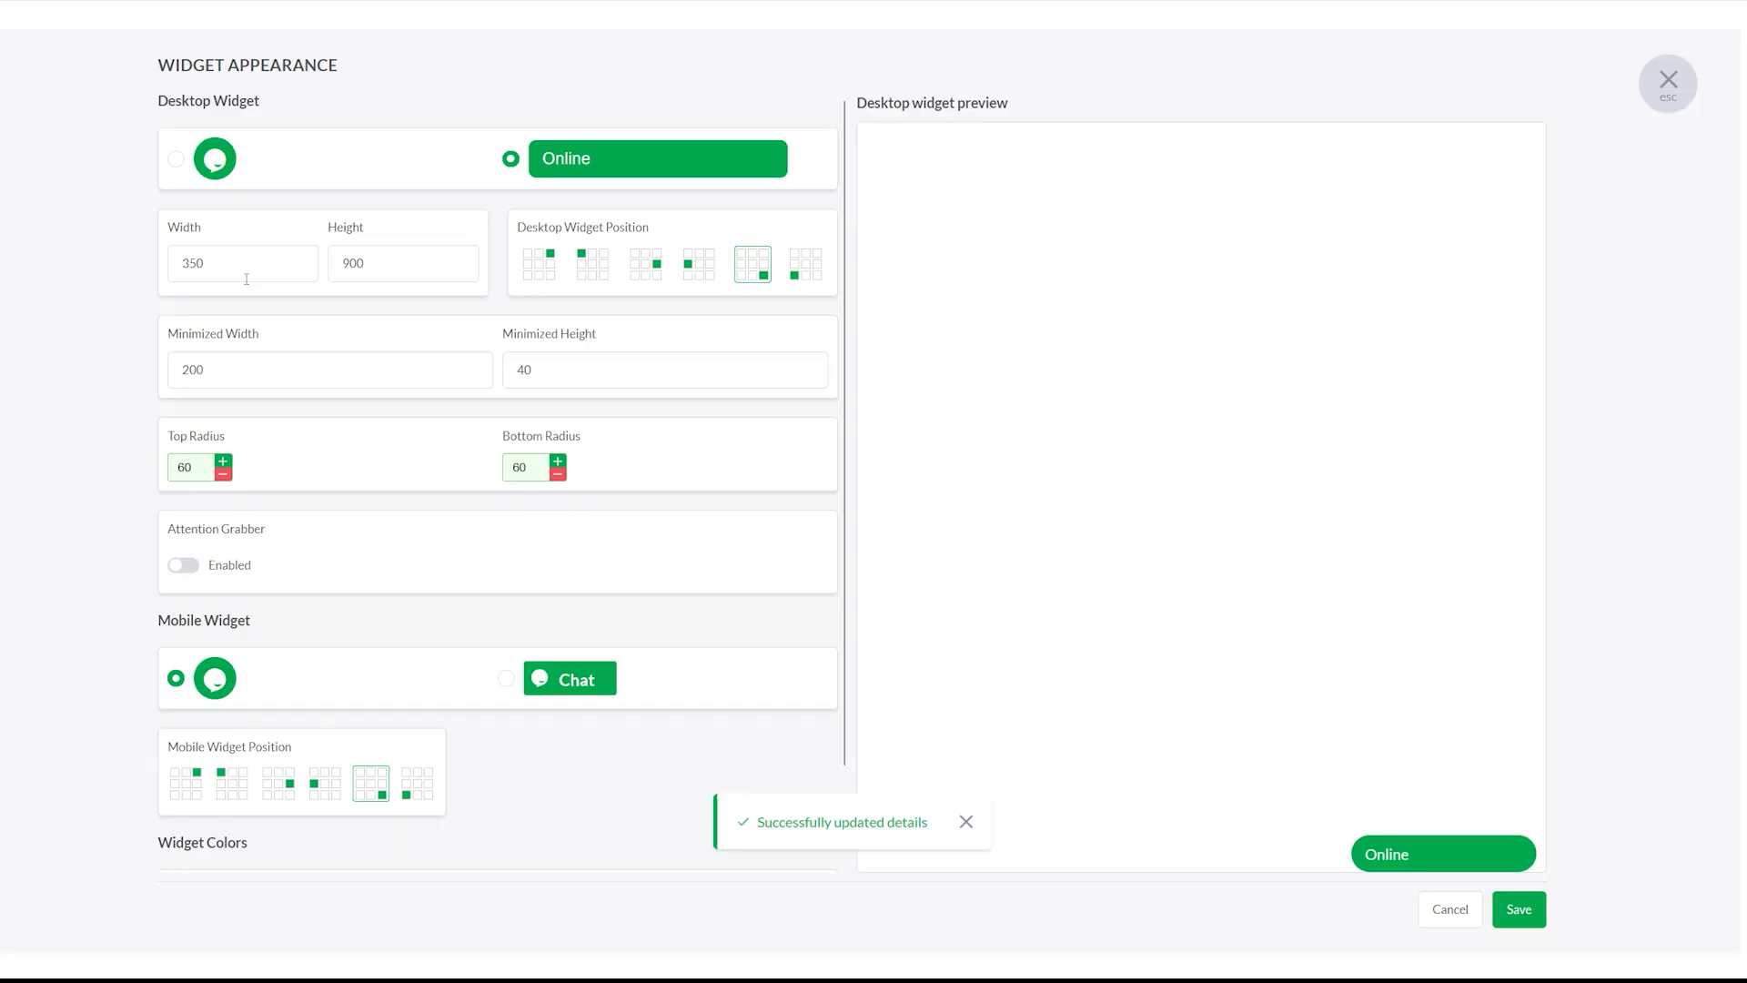
Try minimized width 250 and top-left and middle-left positions, then place it bottom-right
type("250")
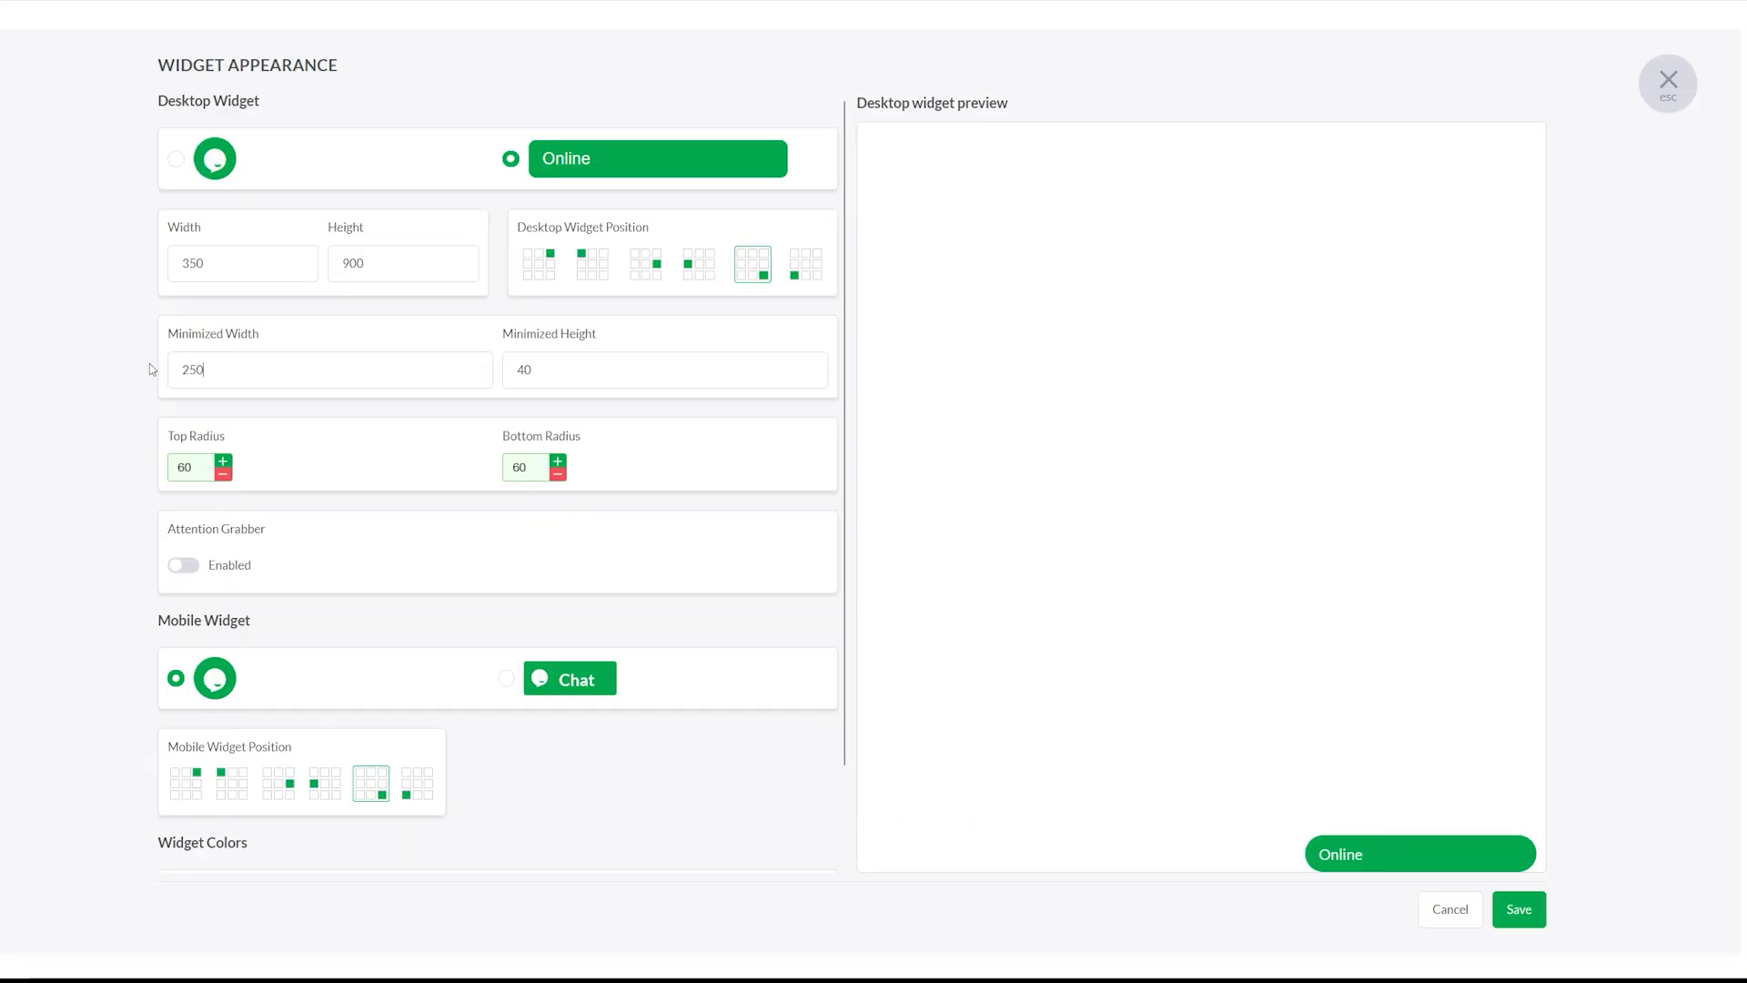
left_click(592, 264)
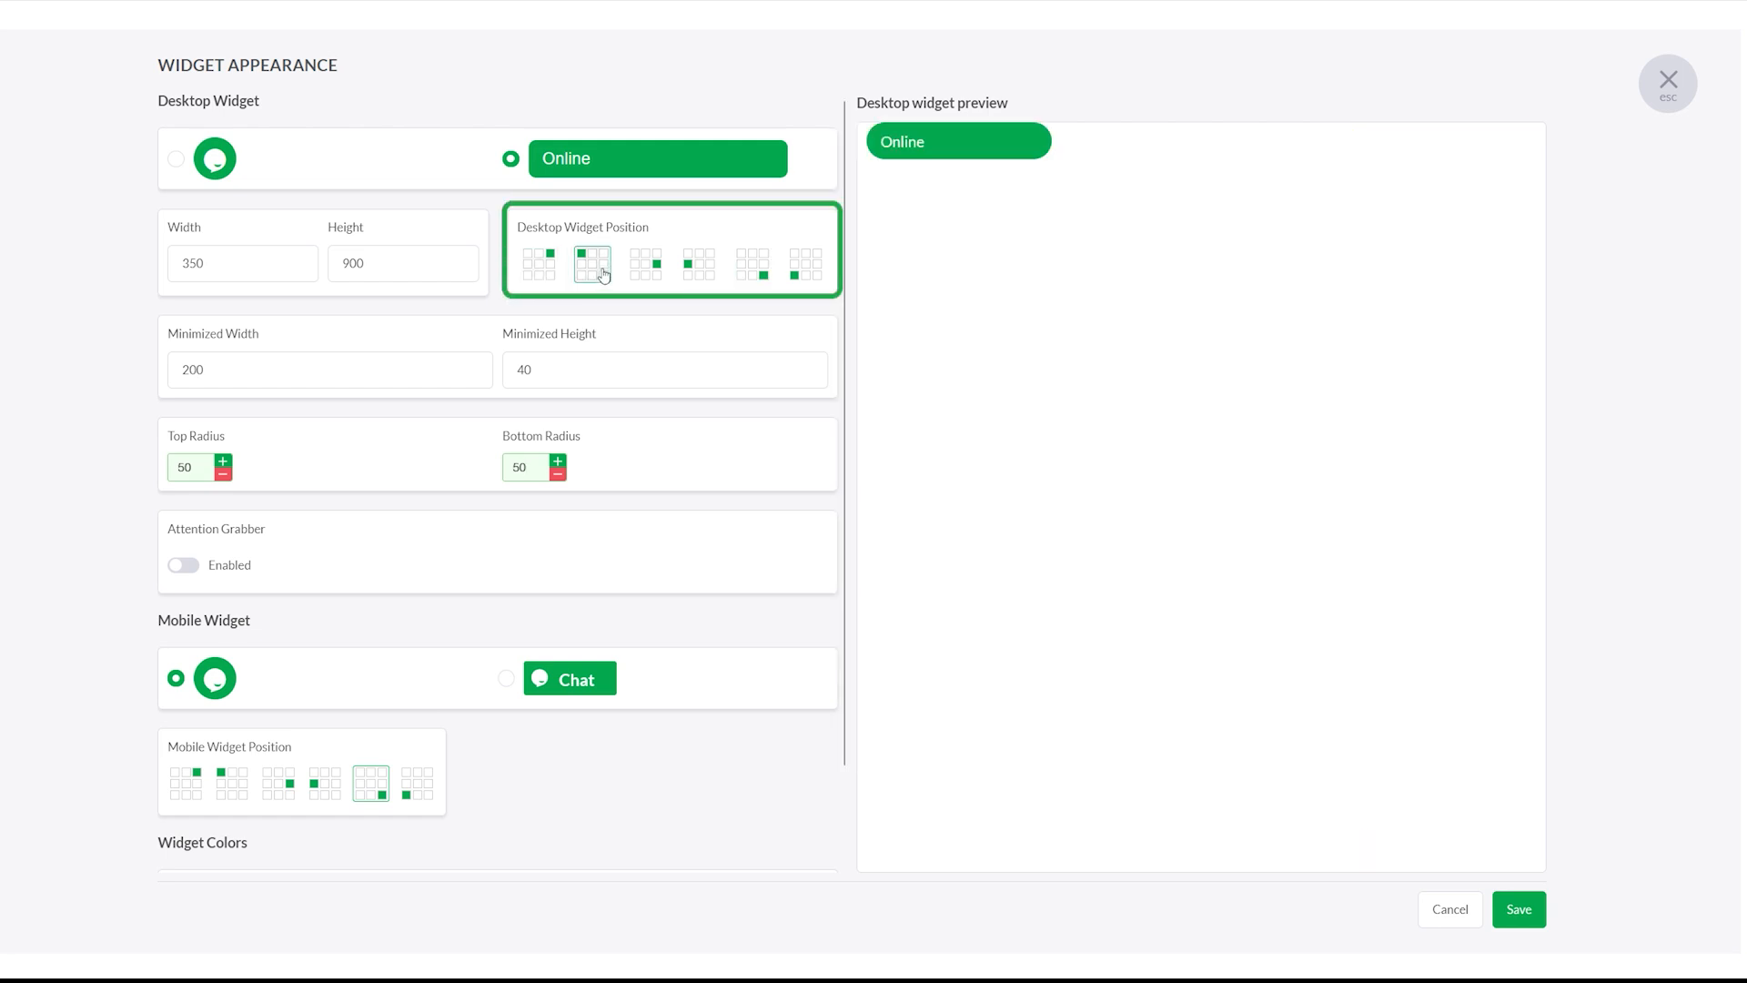
left_click(699, 264)
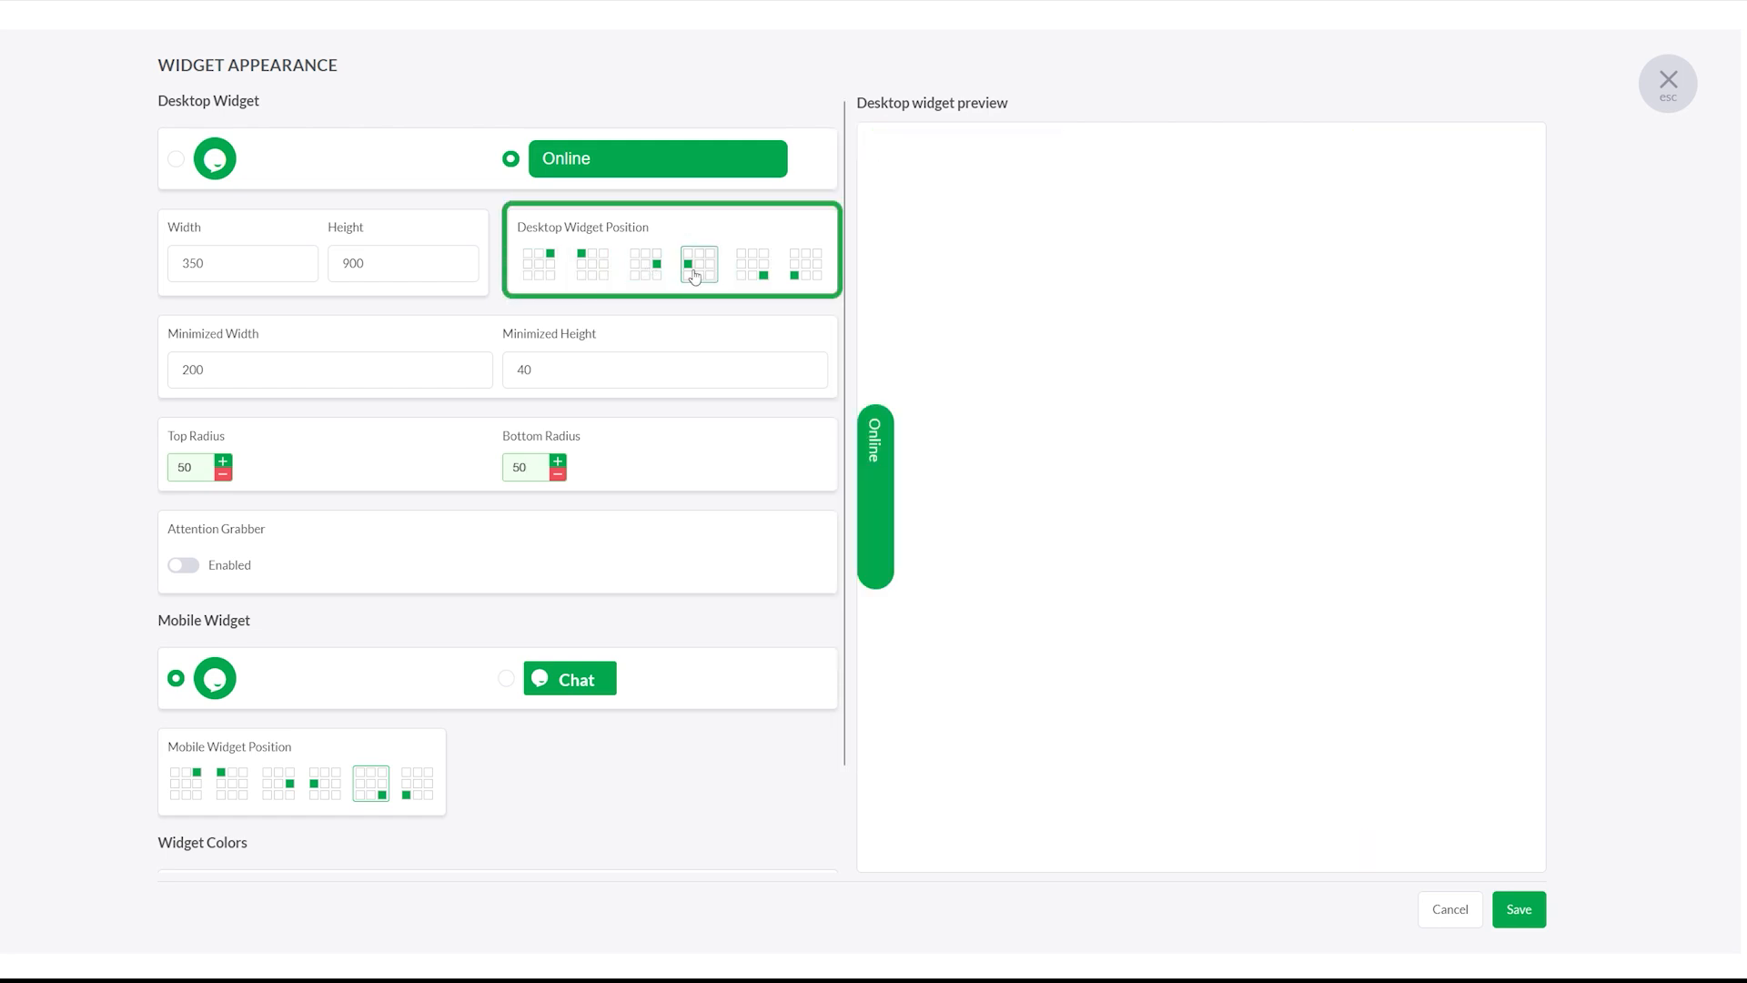
left_click(751, 264)
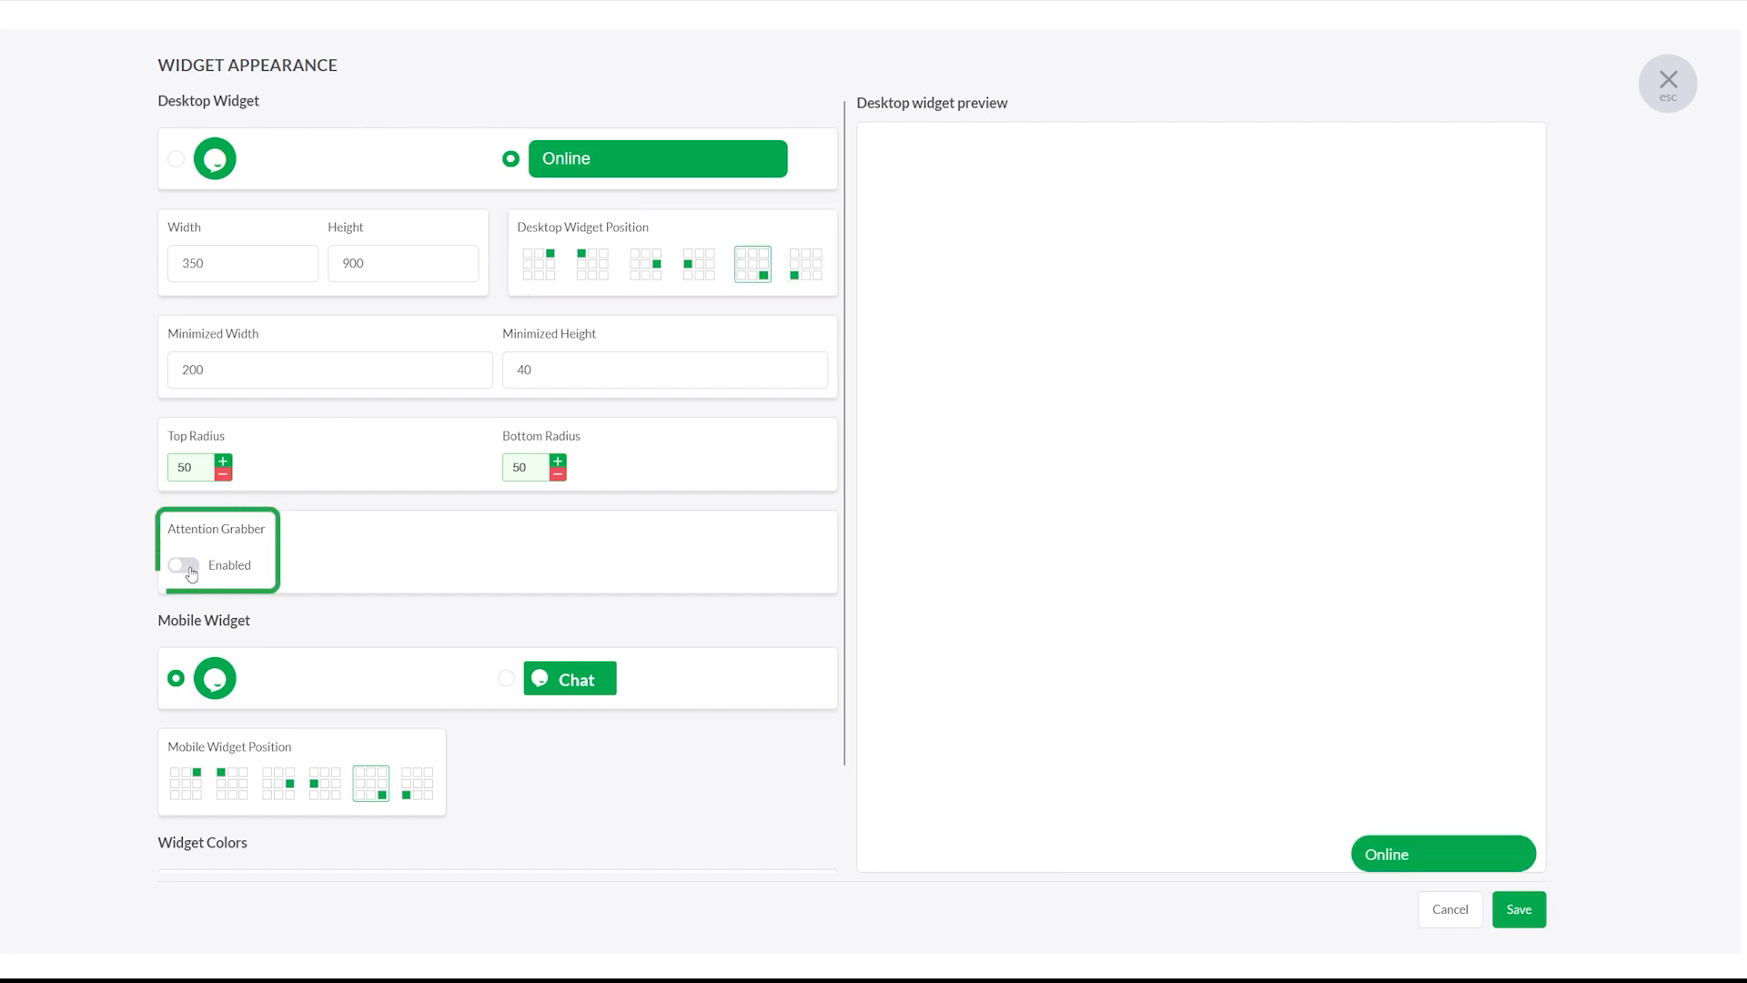
Enable the attention grabber and browse the gallery's General grabber images
left_click(182, 565)
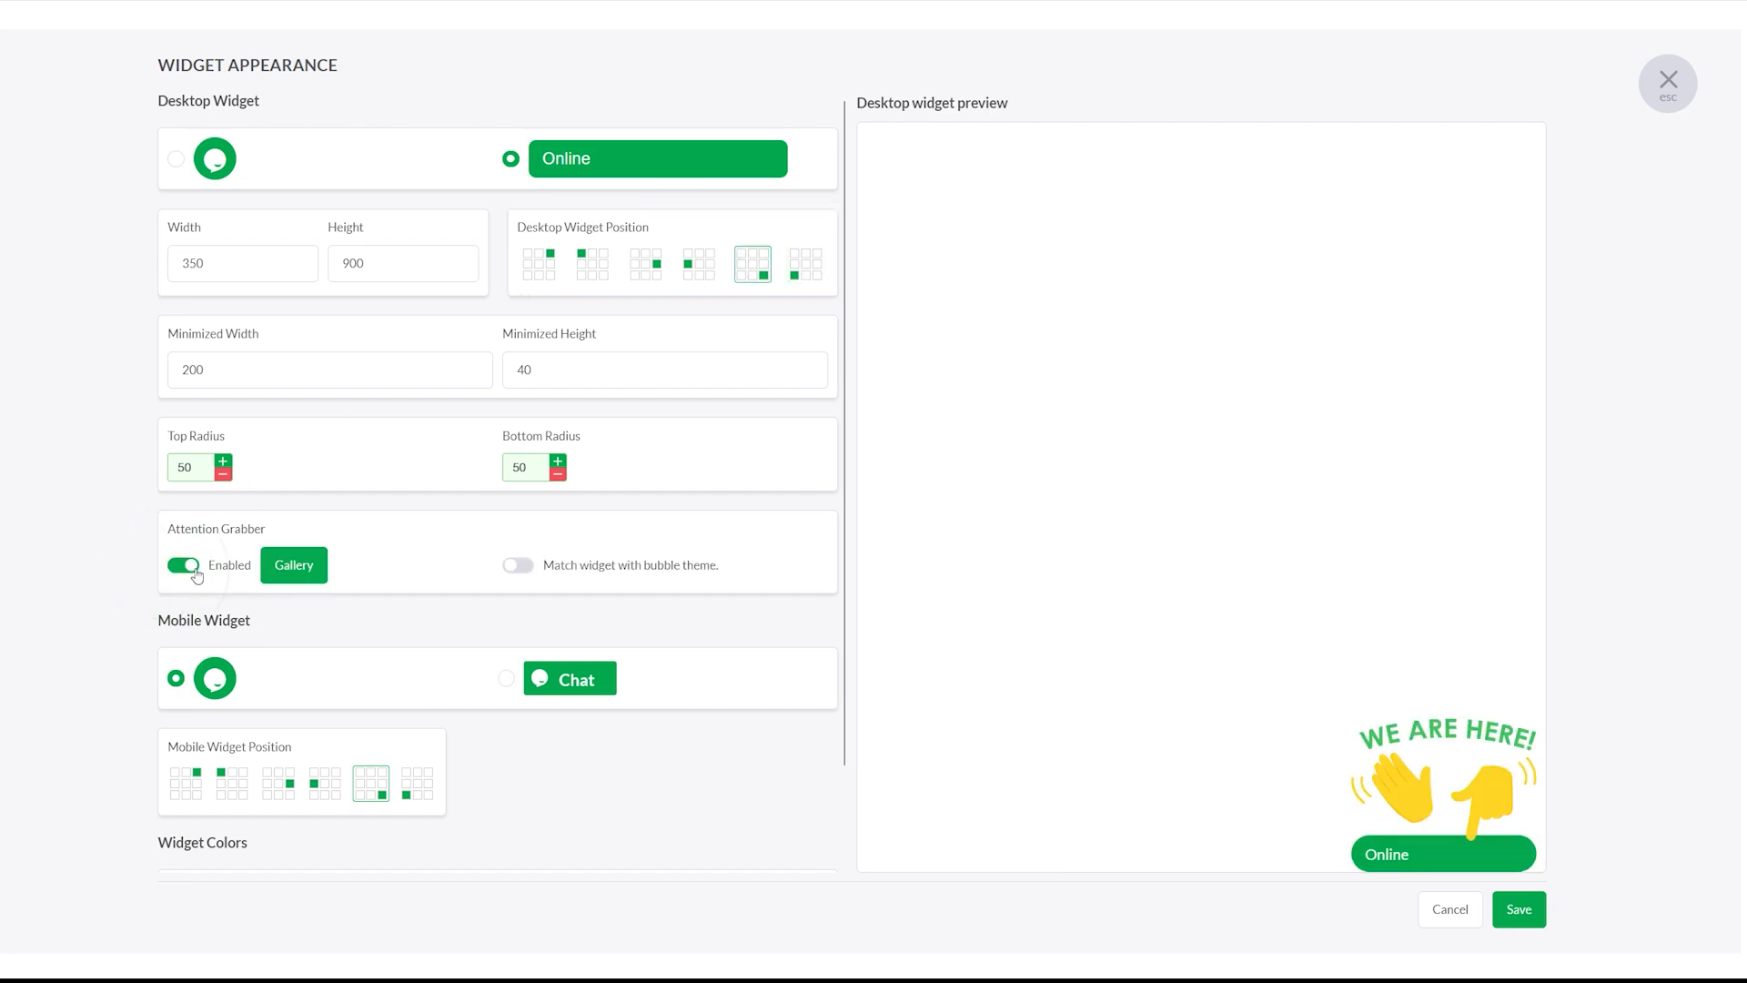
left_click(293, 566)
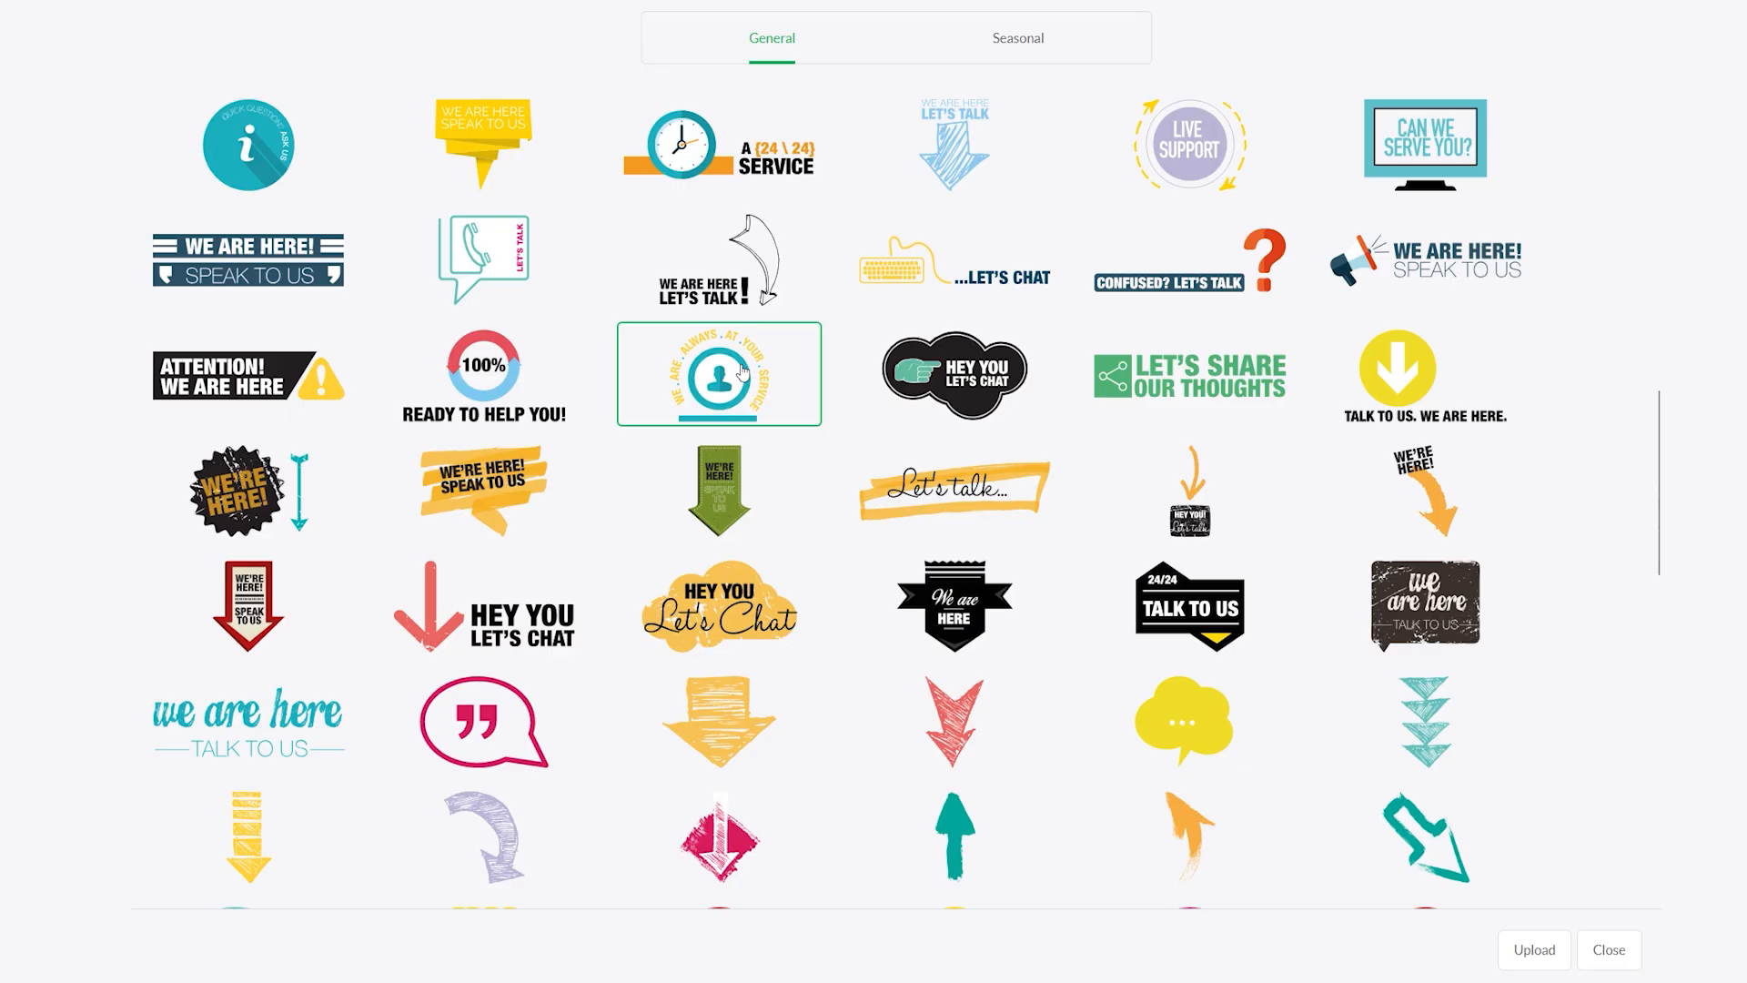
scroll("up", 3)
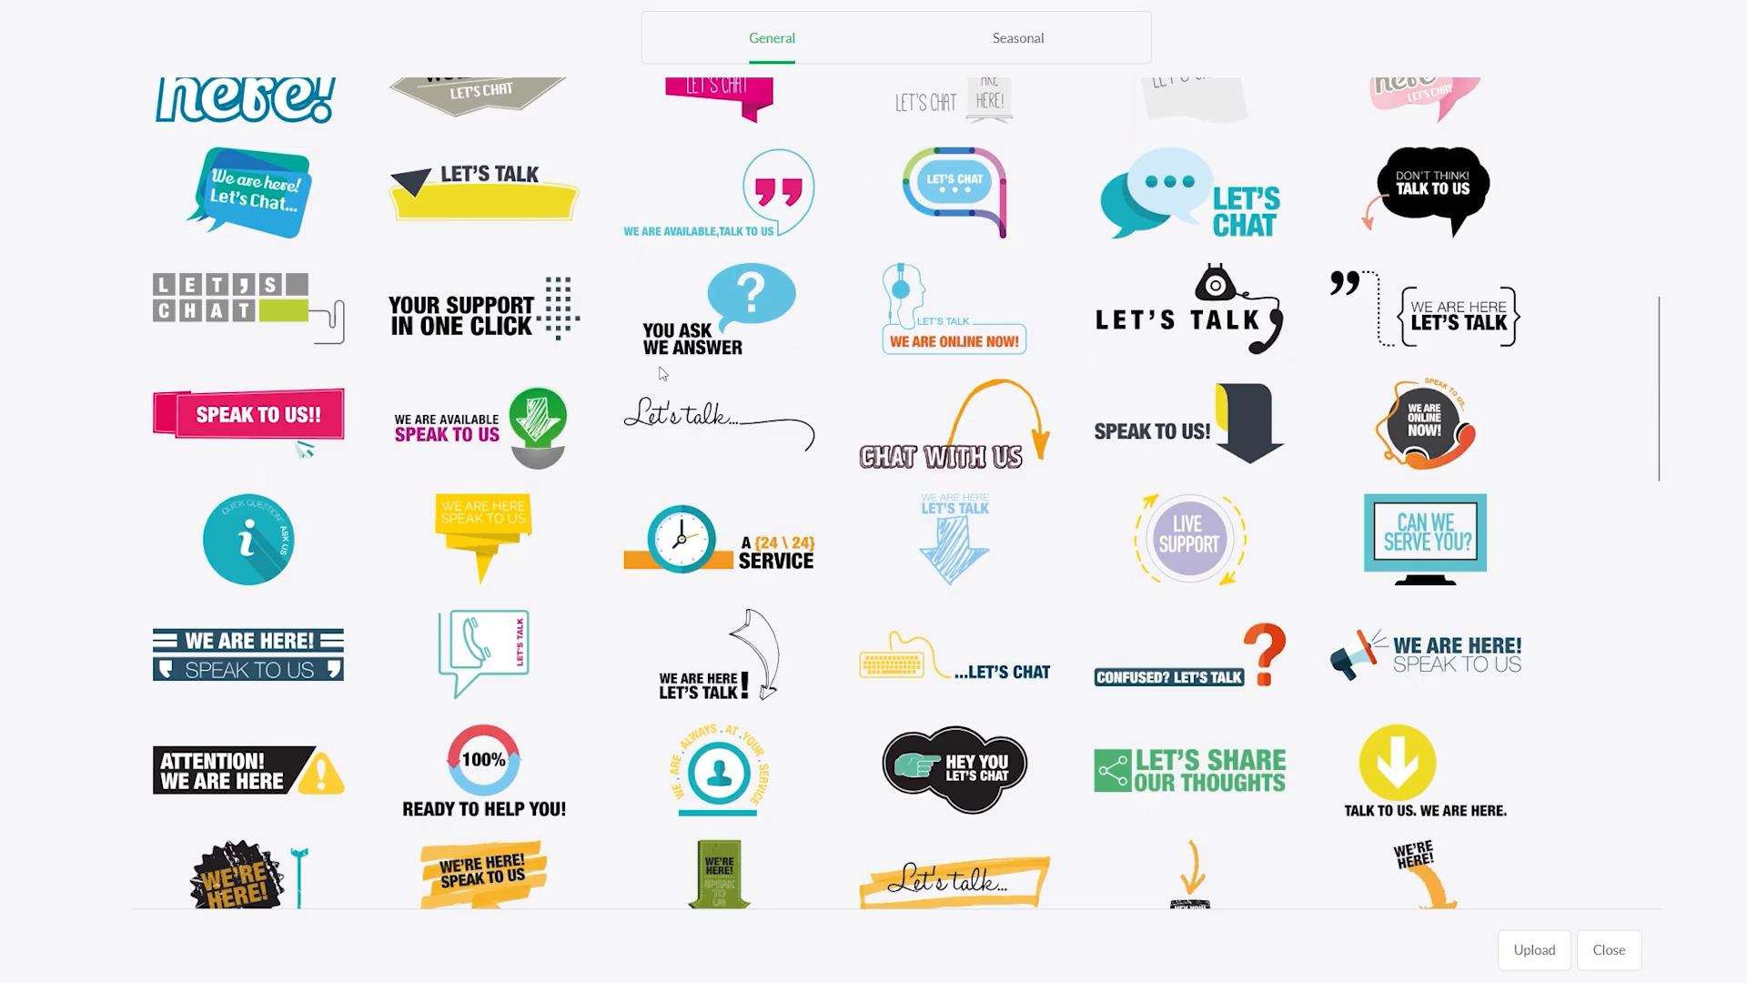
scroll("down", 3)
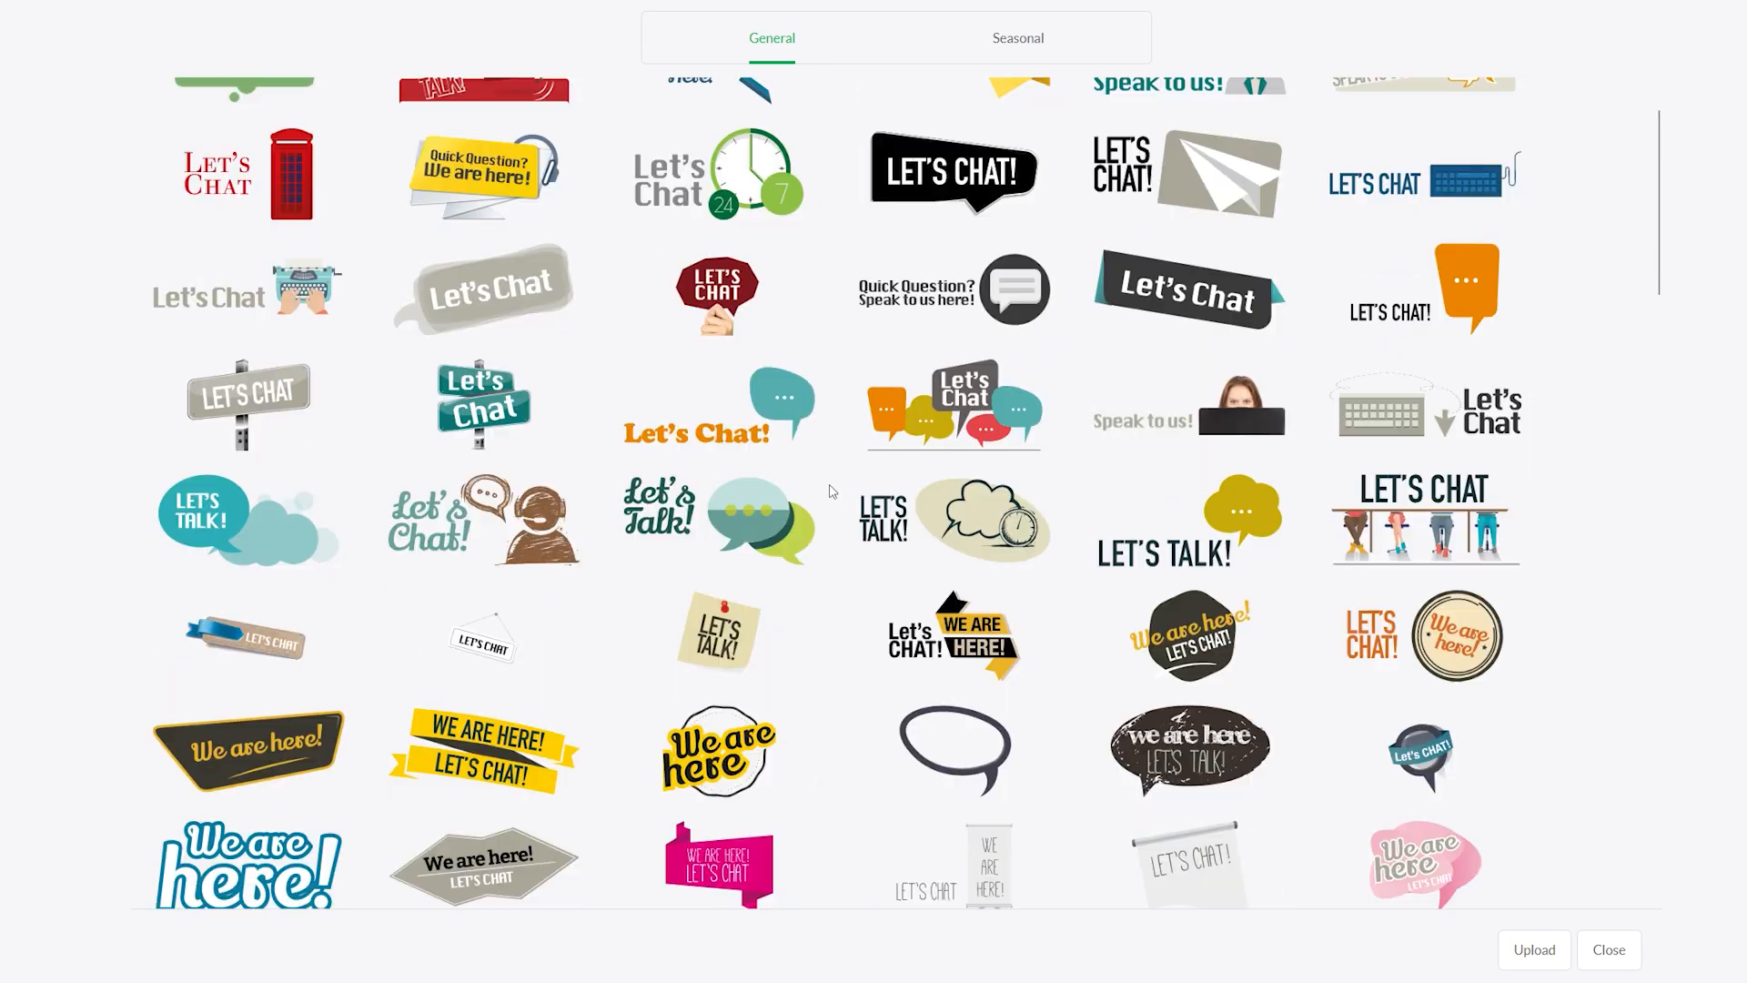
scroll("down", 3)
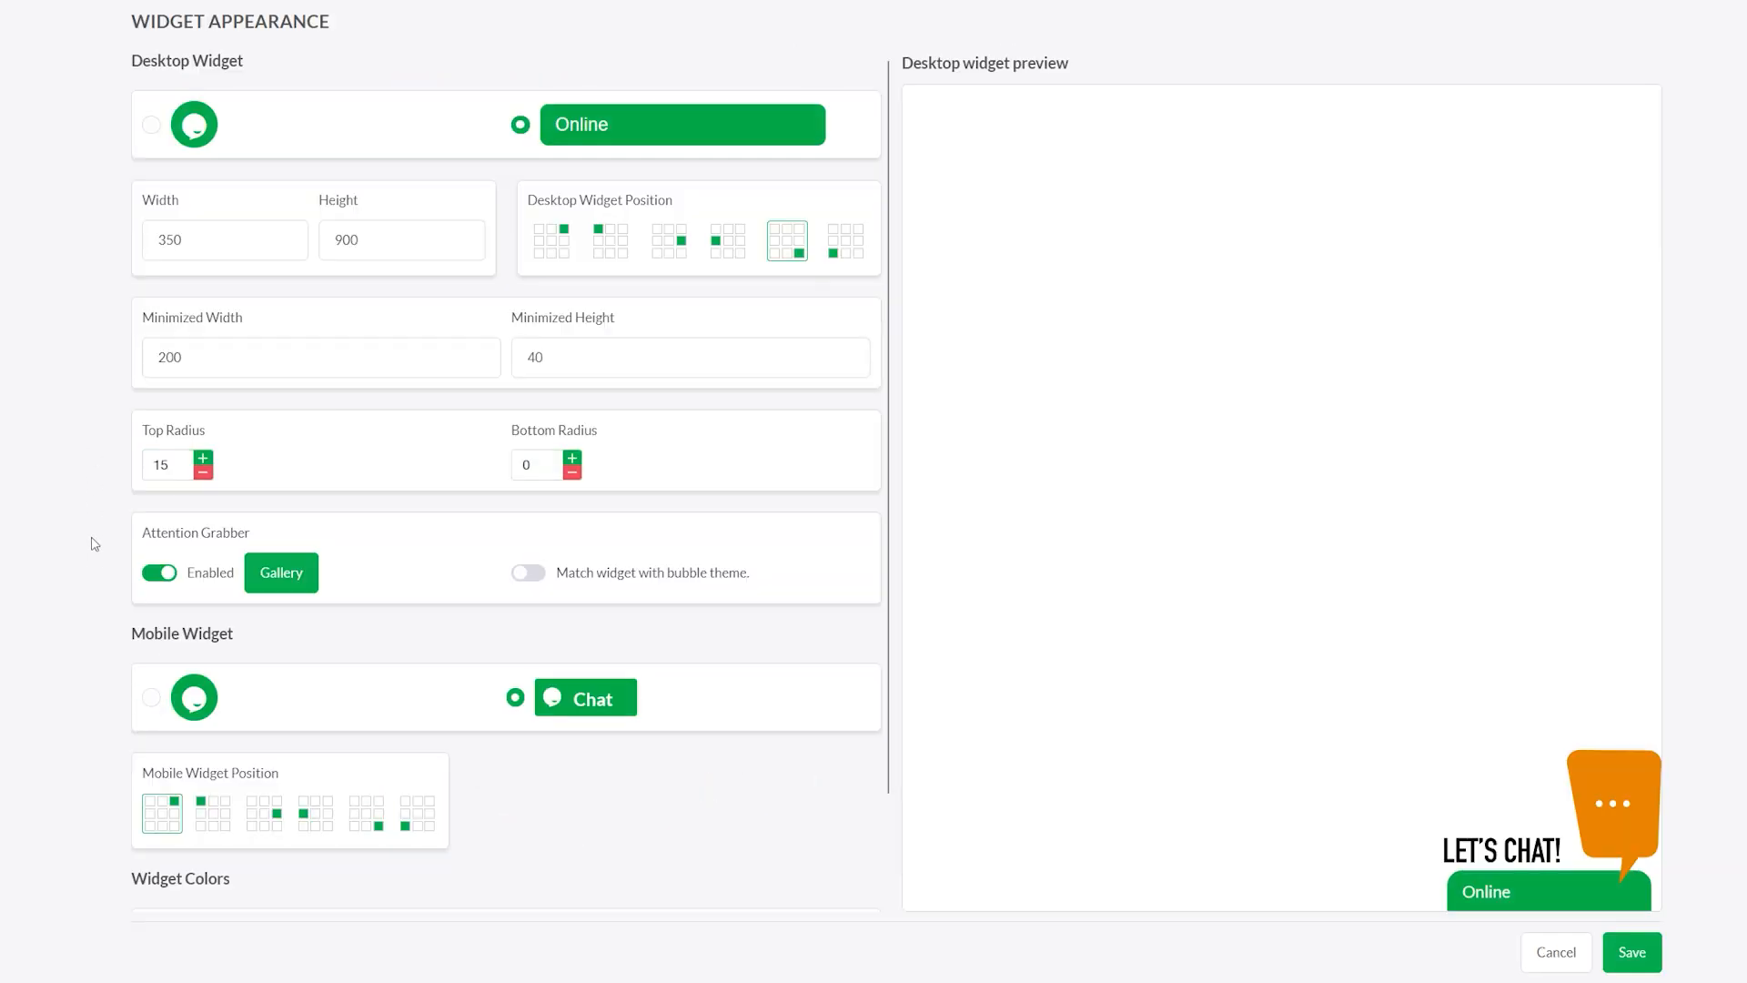
Select the round bubble option for the mobile widget instead of the Chat button
left_click(150, 696)
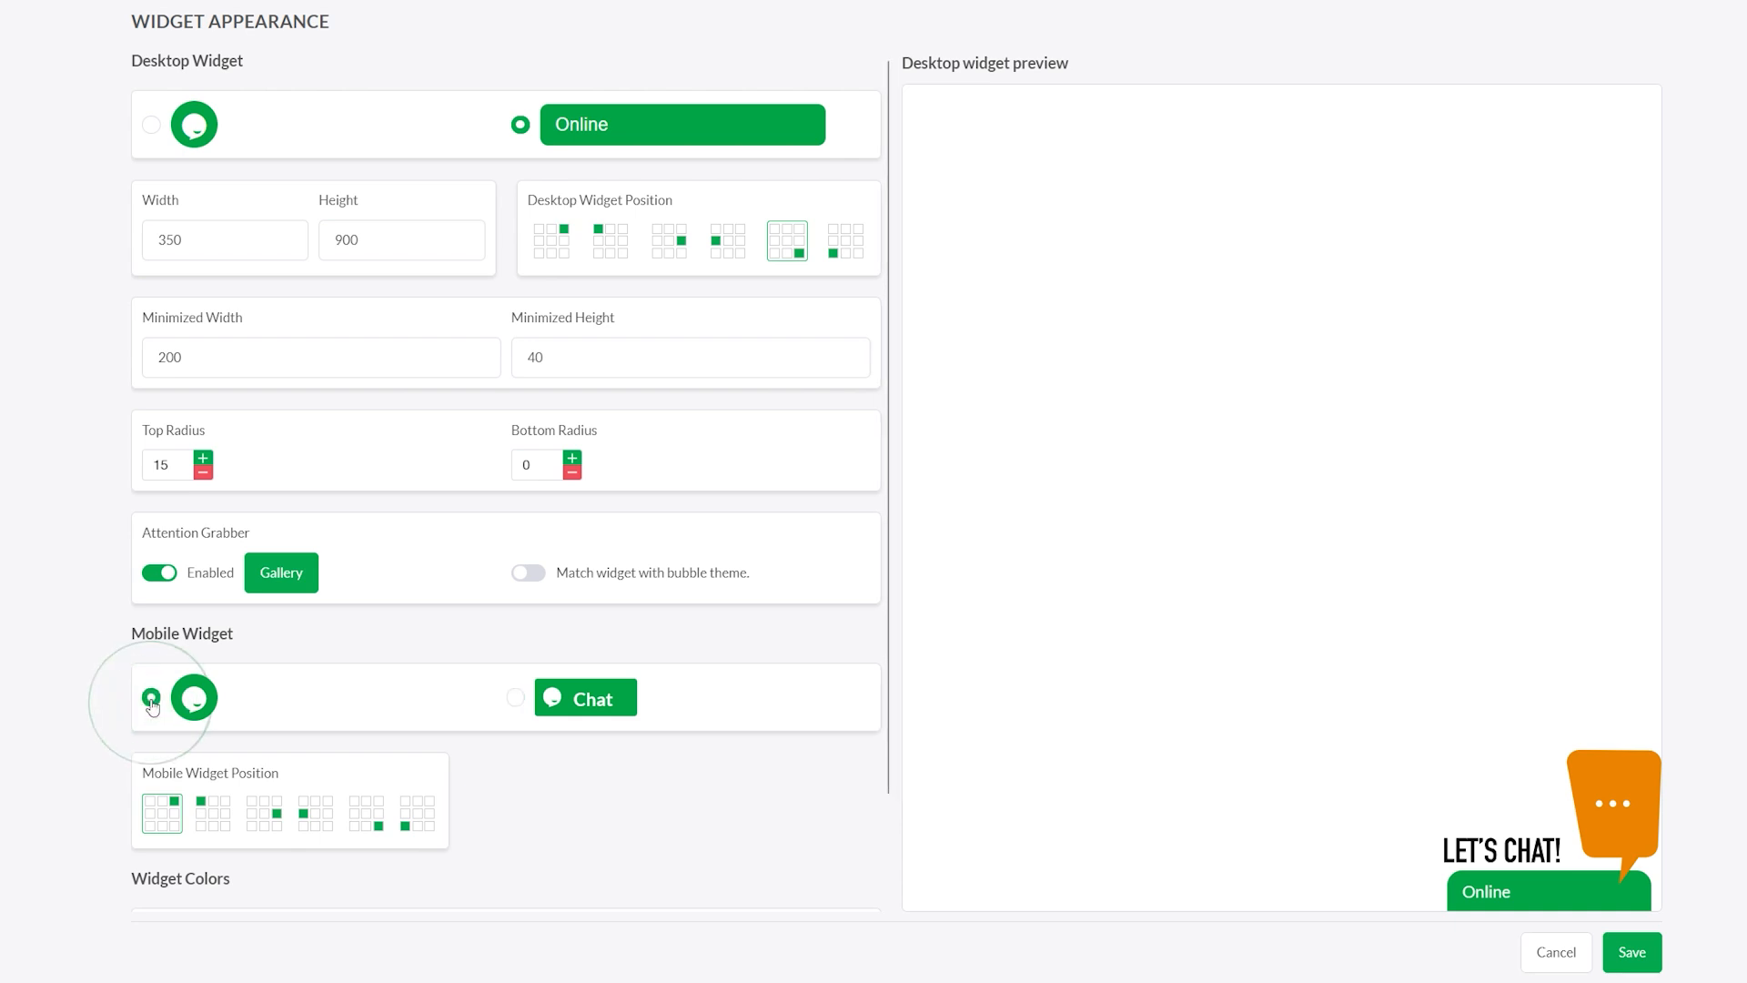
left_click(150, 696)
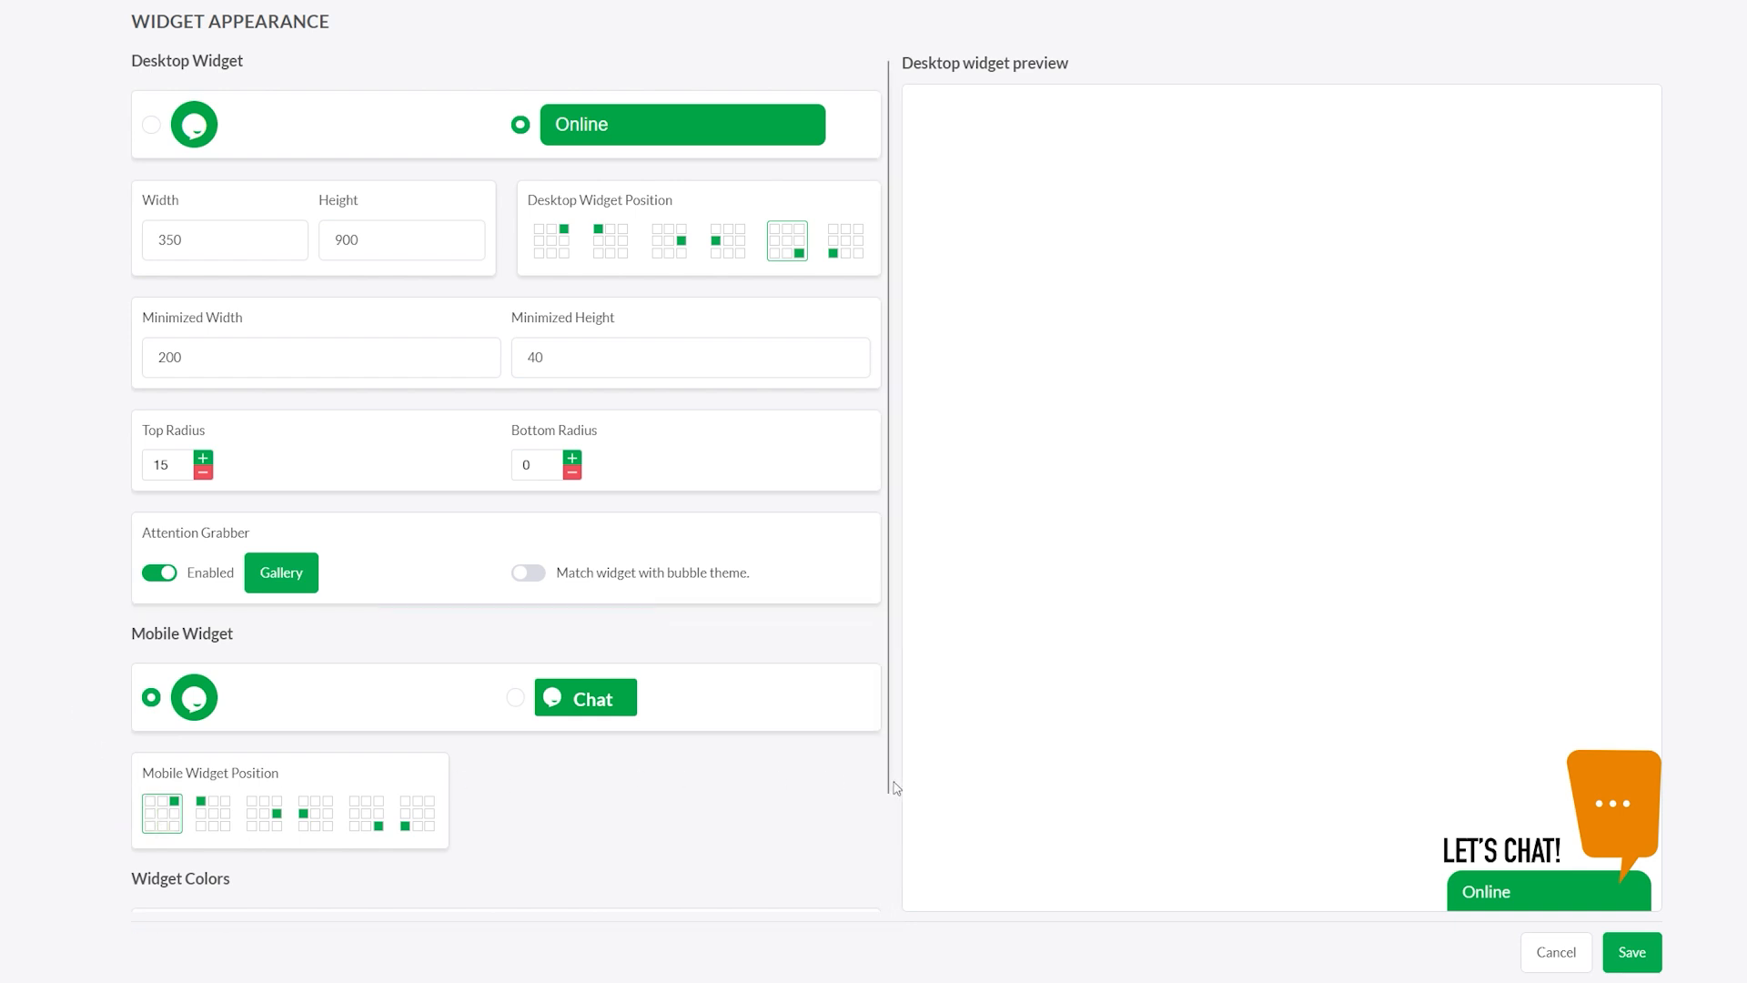
scroll("down", 3)
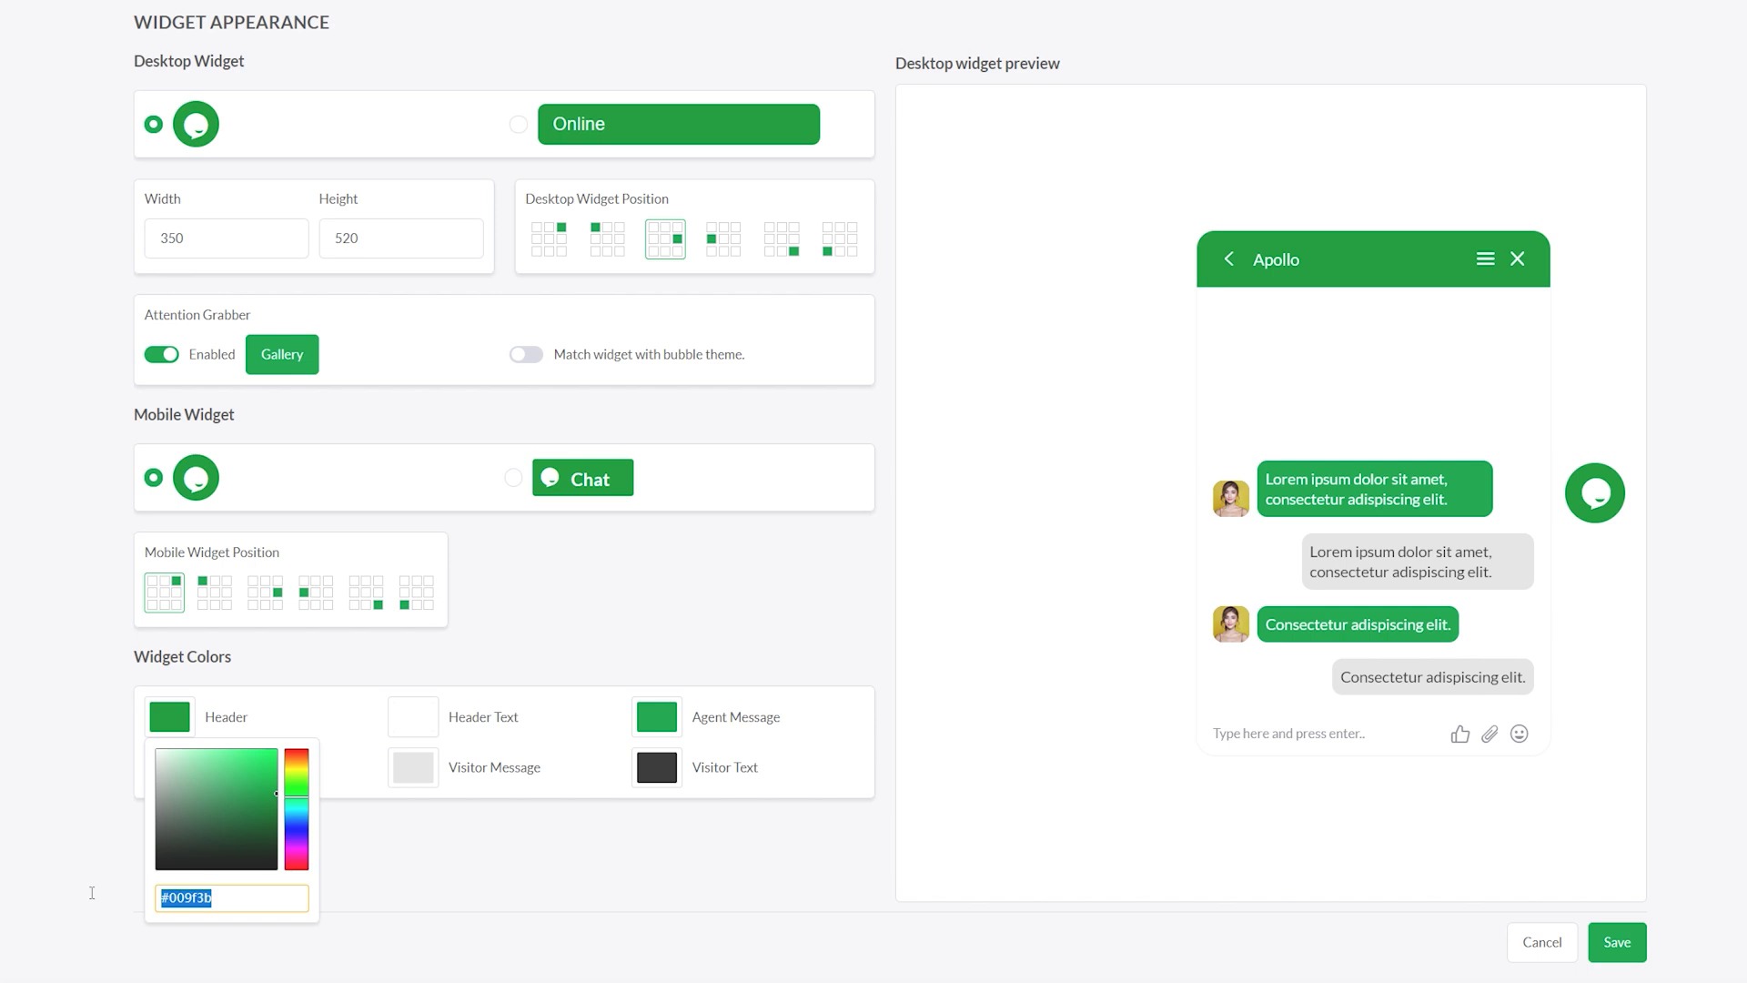
Pick a teal shade for the Header color, then move on to the Agent Message swatch
left_click(230, 899)
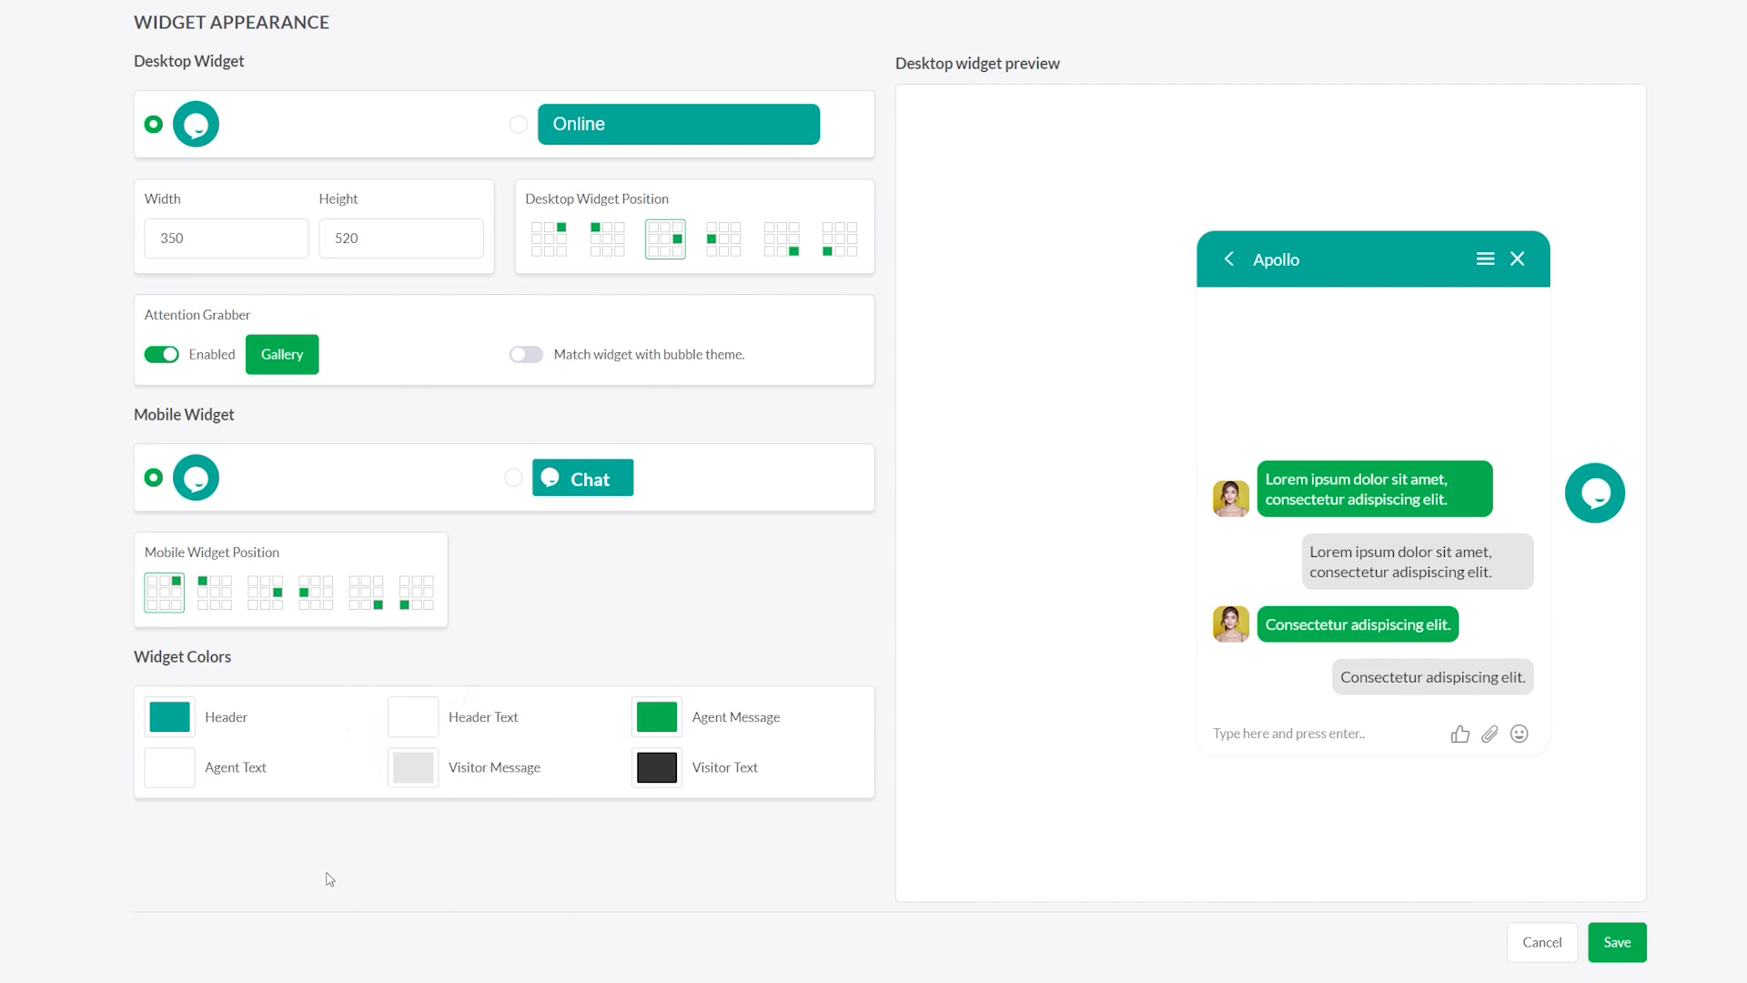
left_click(655, 715)
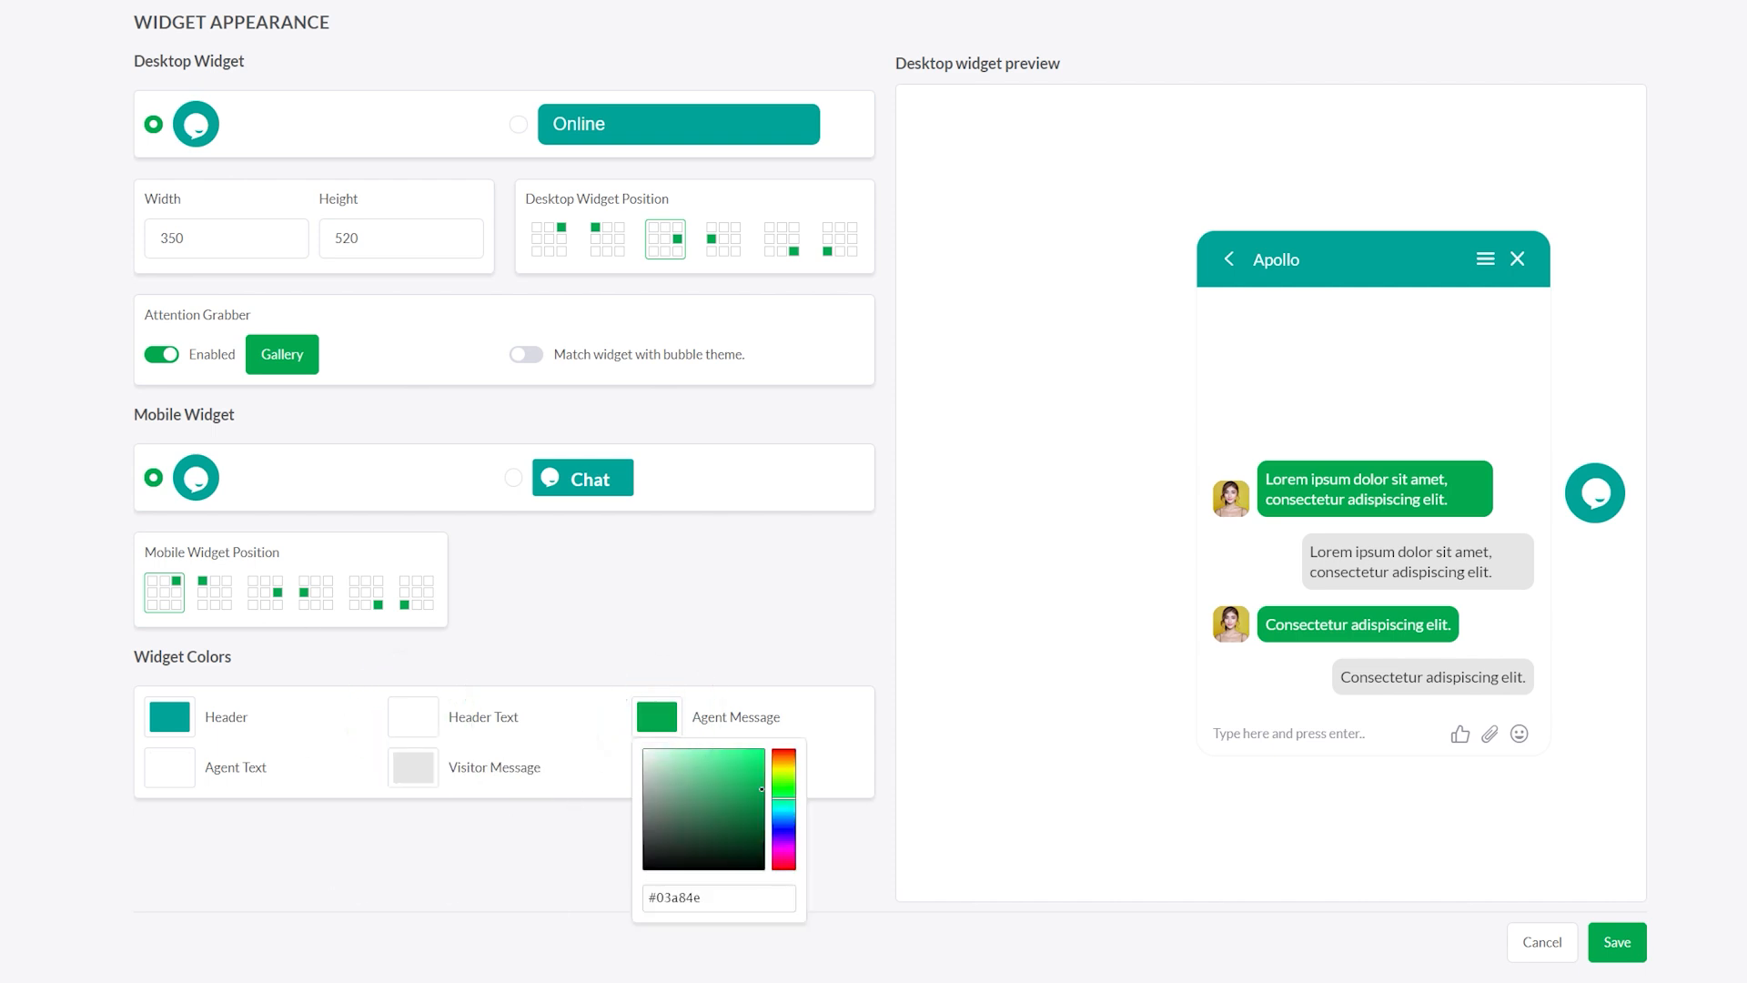